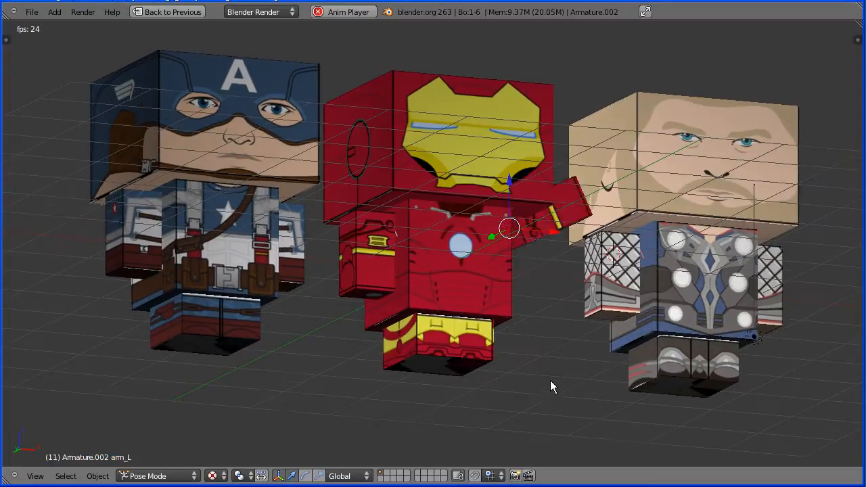
- Open spock.blend from the recently used files and reopen the File menu
{"action": "left_click", "coordinate": [31, 11]}
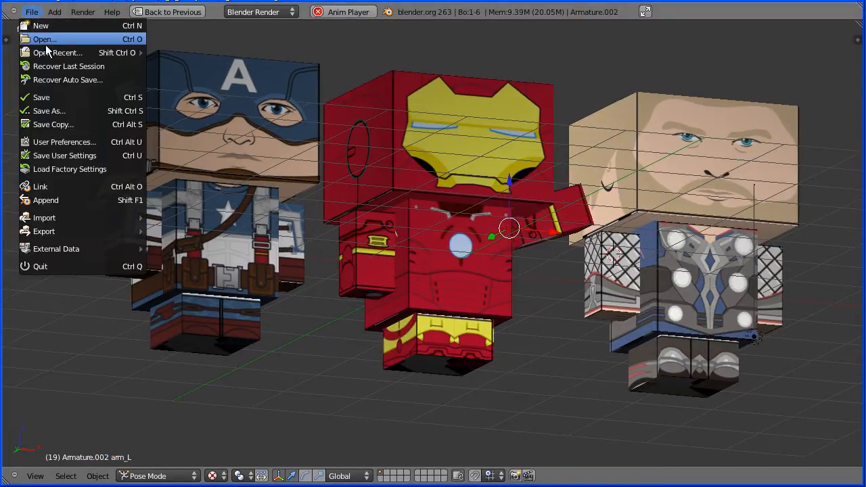
{"action": "left_click", "coordinate": [58, 52]}
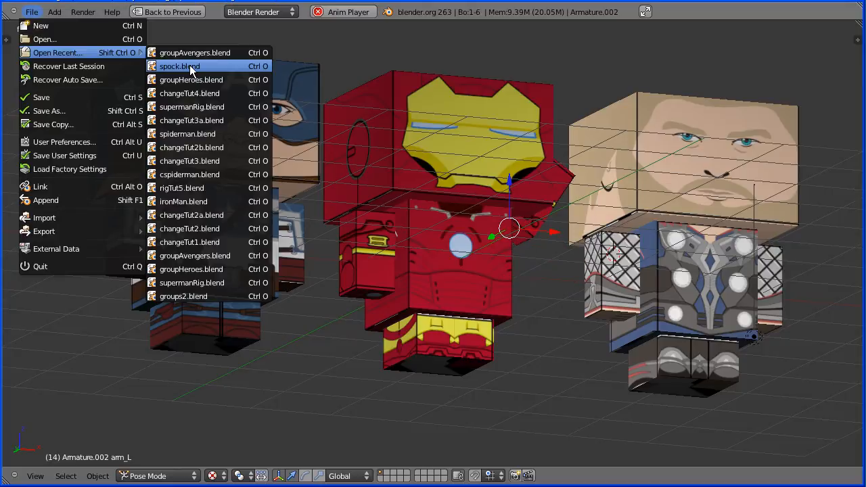
{"action": "left_click", "coordinate": [178, 65]}
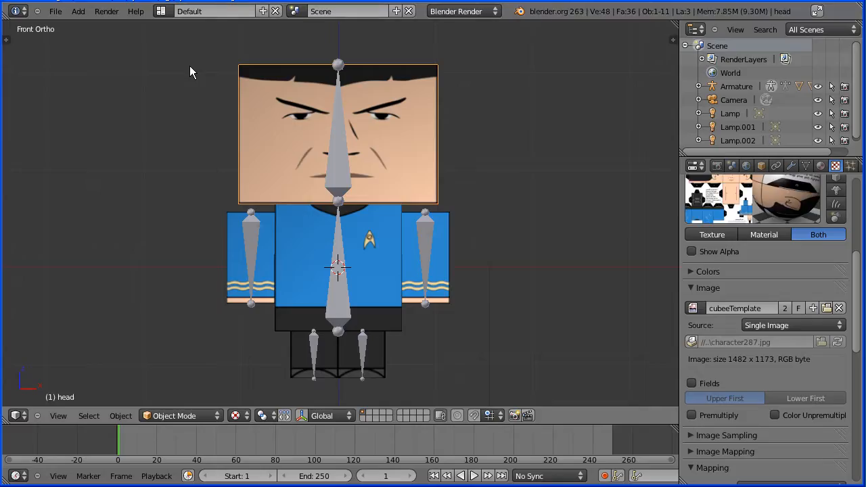
{"action": "left_click", "coordinate": [55, 11]}
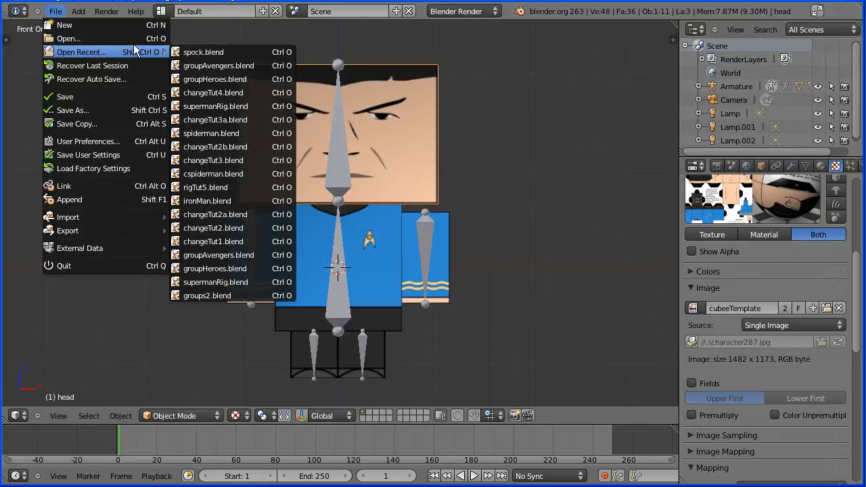
{"action": "mouse_move", "coordinate": [203, 78]}
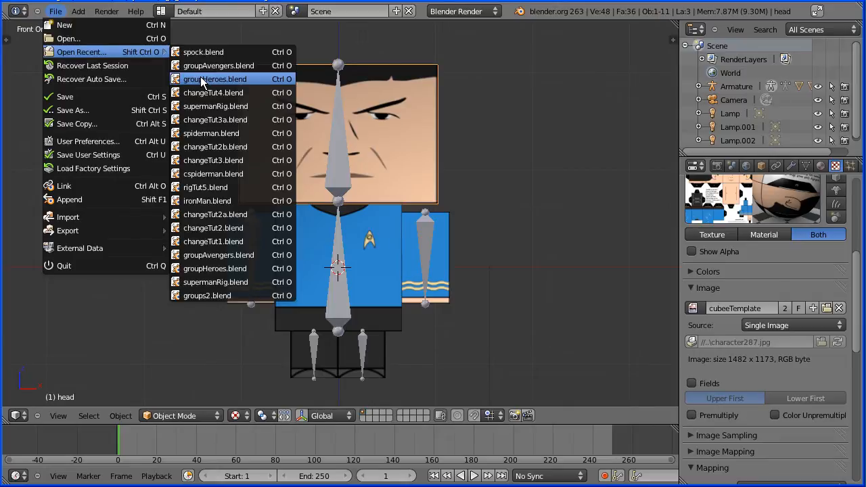
- Open groupHeroes.blend, play its arm animation, then start a new default scene
{"action": "left_click", "coordinate": [215, 78]}
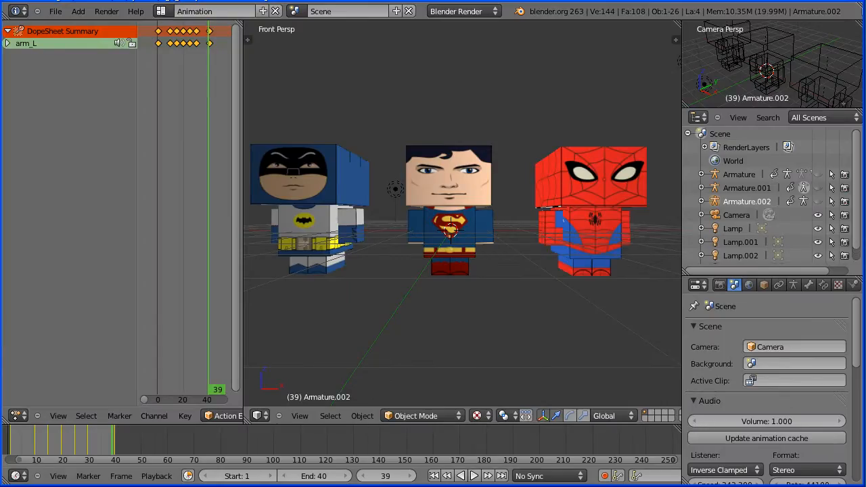
{"action": "left_click", "coordinate": [474, 476]}
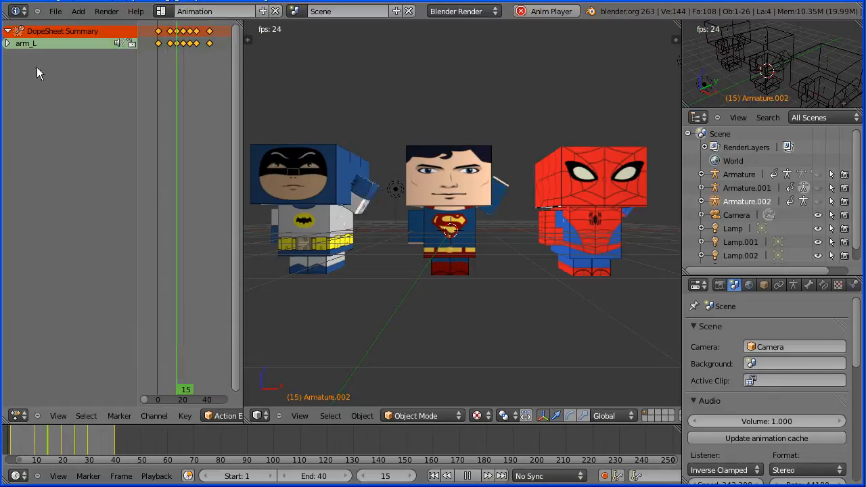
{"action": "left_click", "coordinate": [56, 11]}
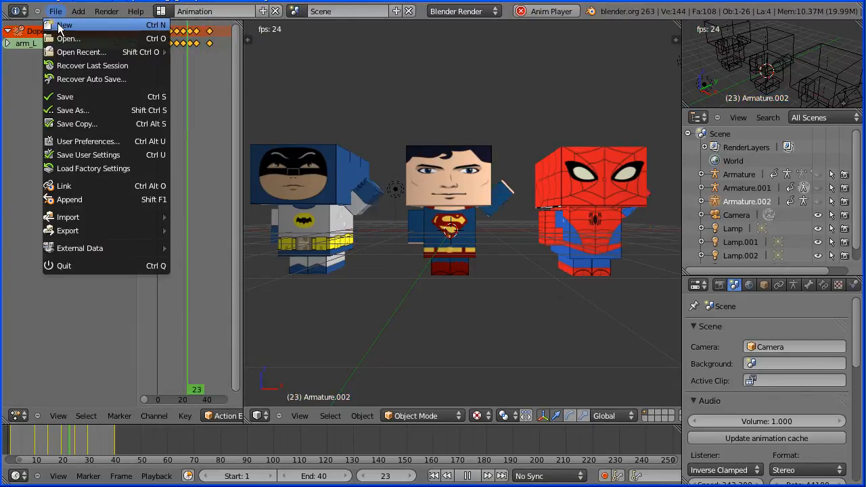
{"action": "left_click", "coordinate": [65, 25]}
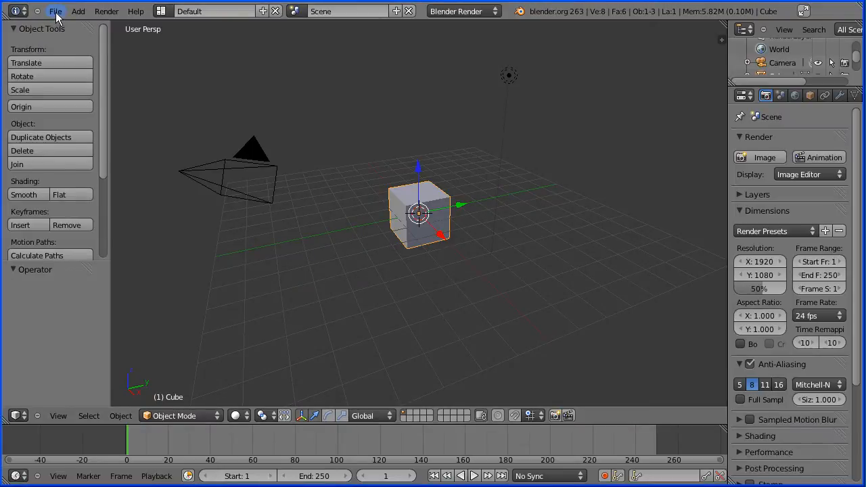
- Open rigTut5.blend and show character287.jpg in a UV/Image Editor in the main area
{"action": "left_click", "coordinate": [56, 11]}
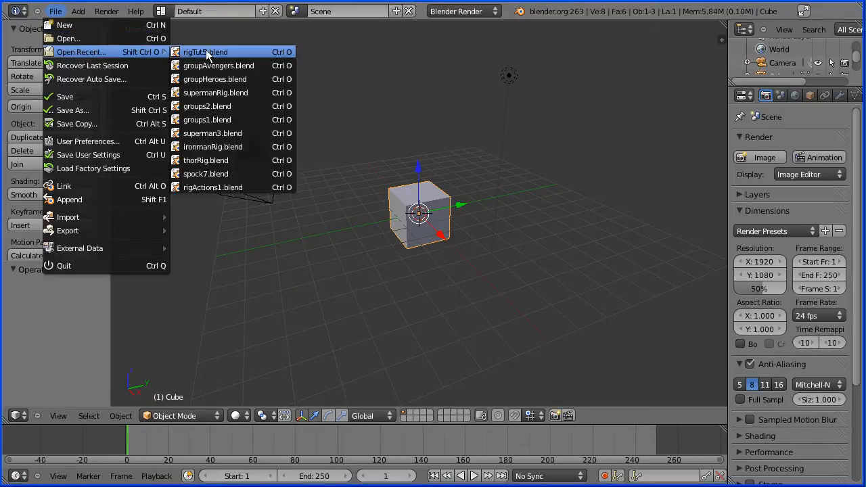
{"action": "left_click", "coordinate": [206, 173]}
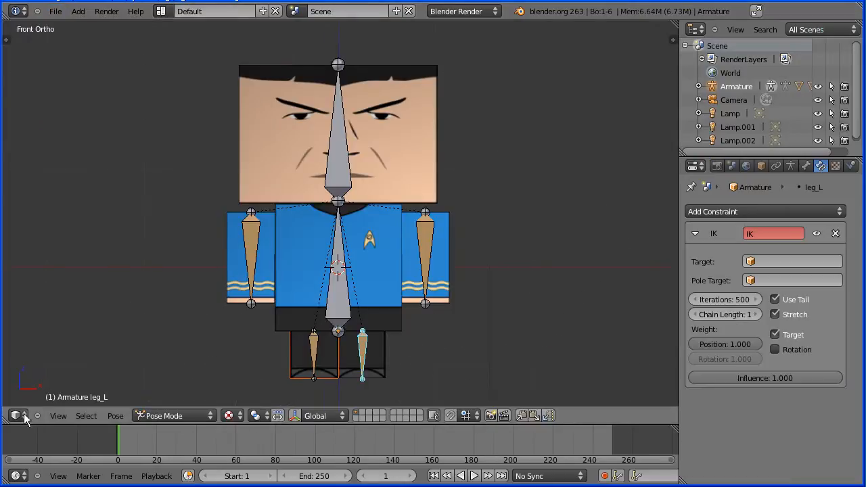
{"action": "left_click", "coordinate": [16, 415]}
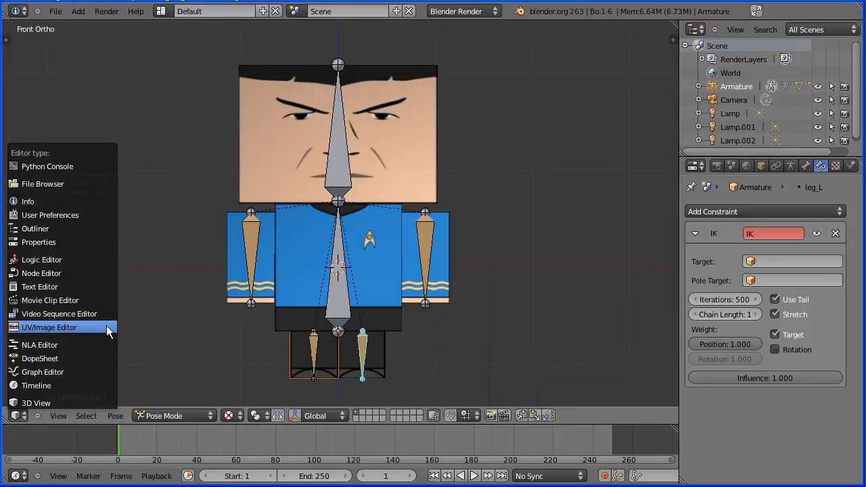
{"action": "left_click", "coordinate": [49, 326]}
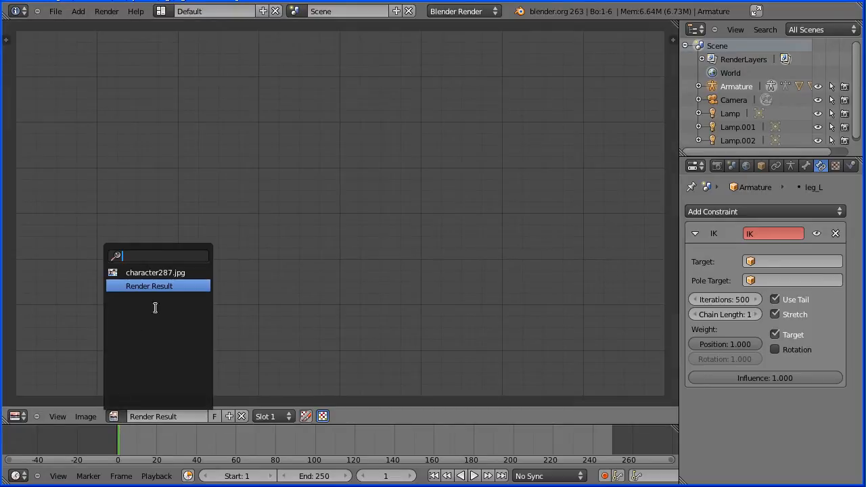
{"action": "left_click", "coordinate": [154, 272]}
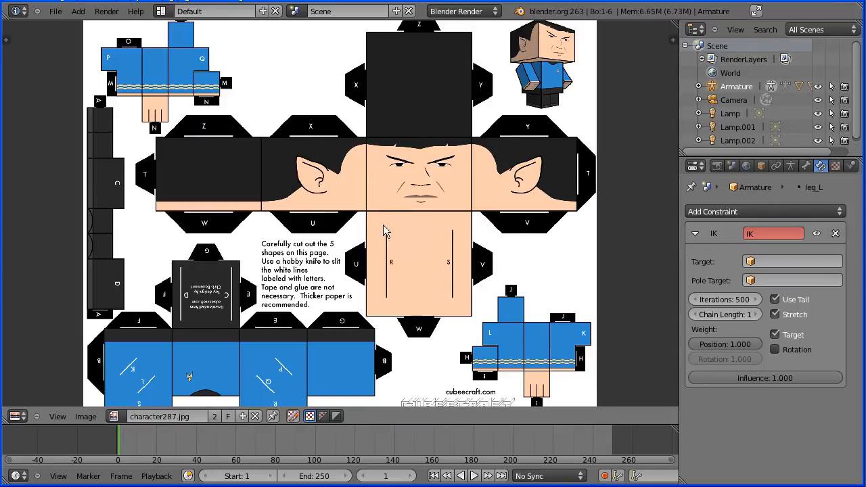
{"action": "mouse_move", "coordinate": [465, 192]}
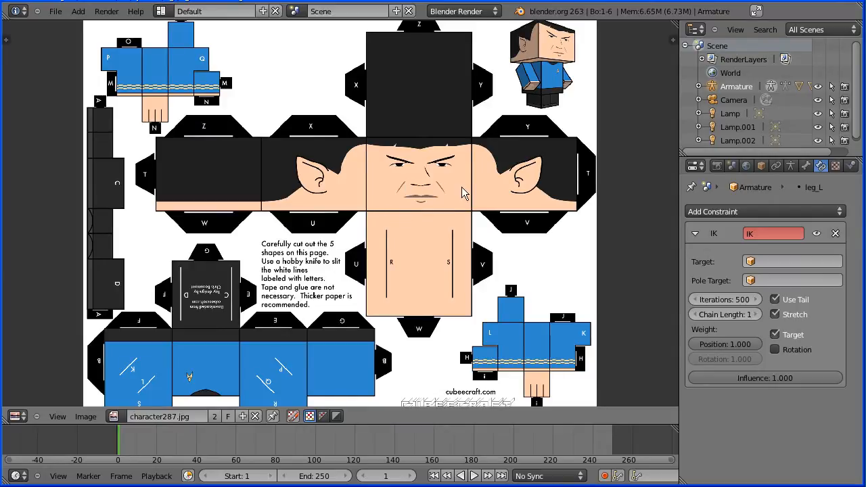
{"action": "mouse_move", "coordinate": [292, 394]}
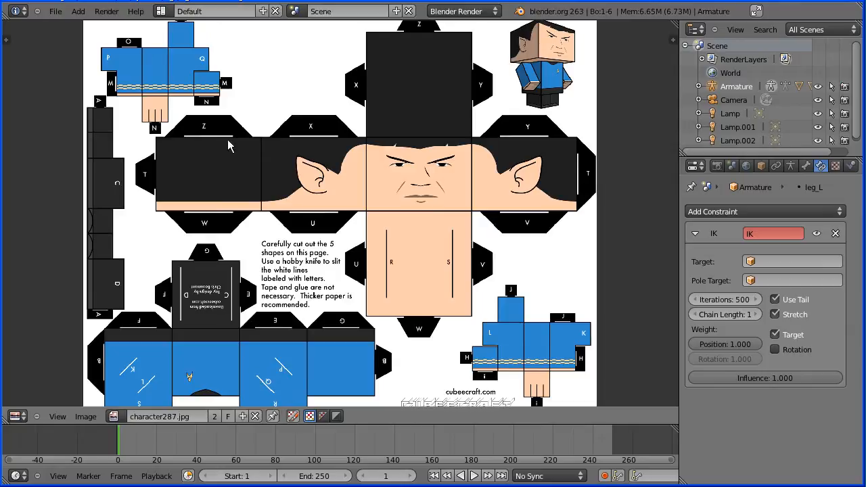
{"action": "mouse_move", "coordinate": [111, 203]}
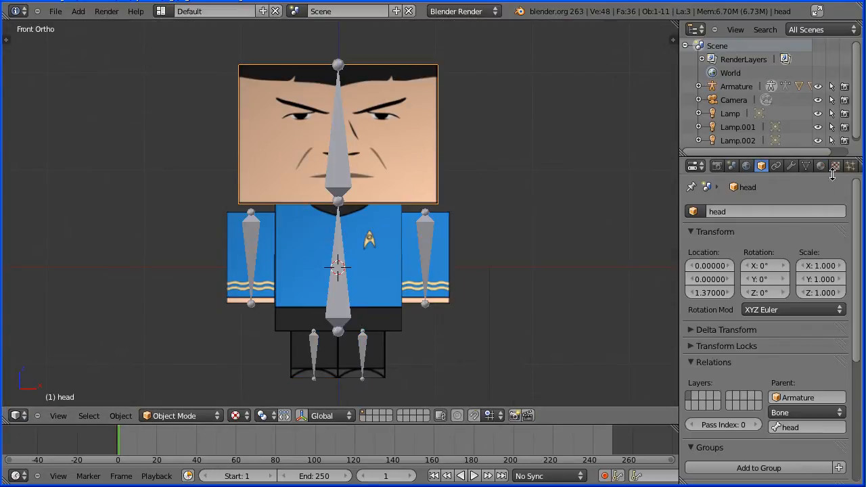
- In the head's texture settings, rename the image datablock to cubeeTemplate
{"action": "left_click", "coordinate": [835, 165]}
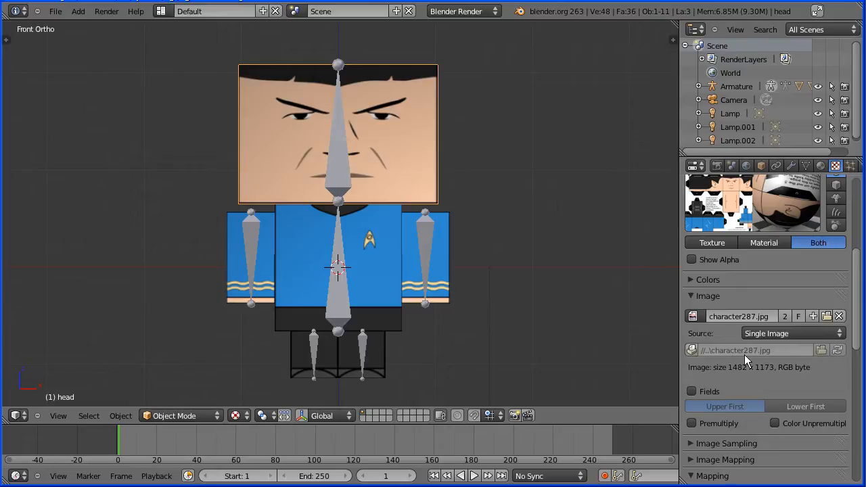
{"action": "mouse_move", "coordinate": [737, 349]}
{"action": "type", "text": "cubeeT"}
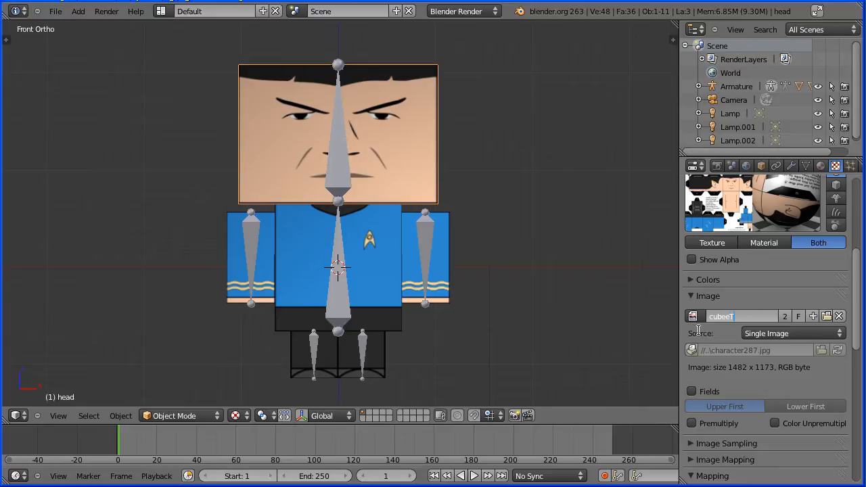
{"action": "type", "text": "emplate"}
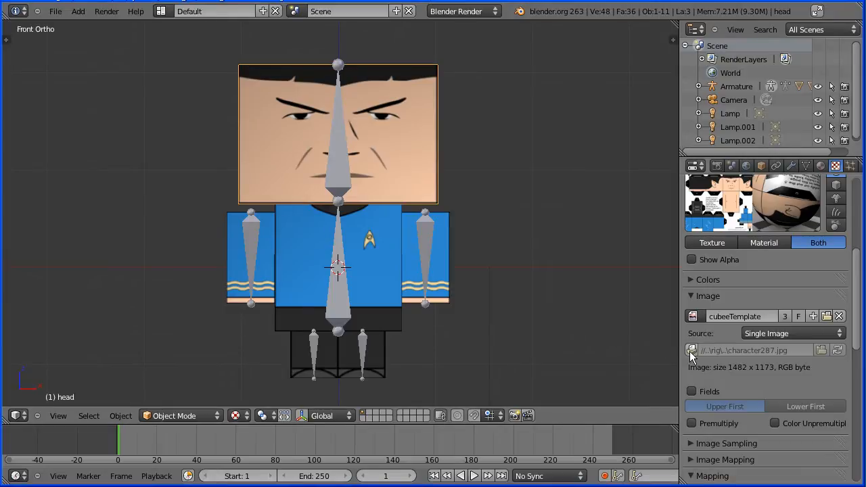
- Replace the cubeeTemplate image with iron-man-markiii.jpg from the file browser
{"action": "left_click", "coordinate": [693, 349]}
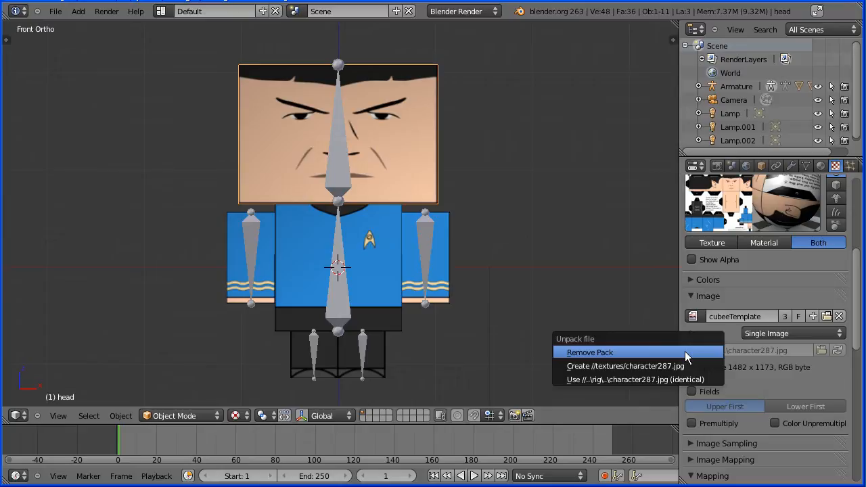
{"action": "left_click", "coordinate": [625, 365]}
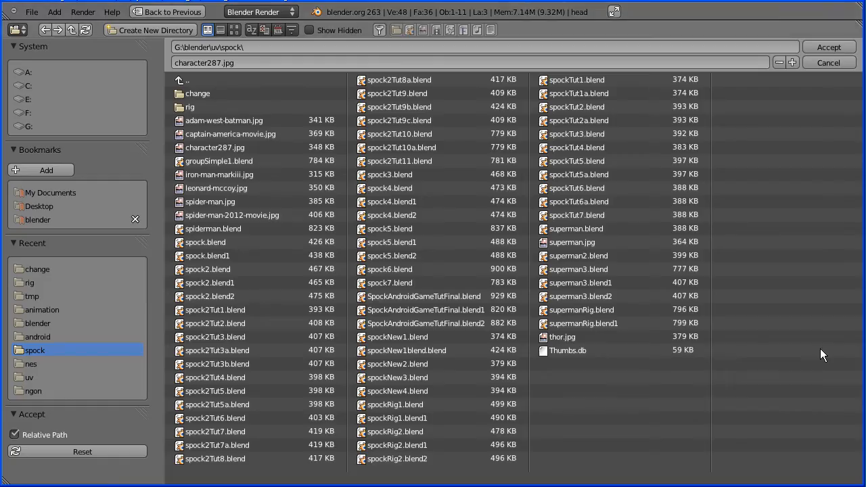
{"action": "mouse_move", "coordinate": [263, 188]}
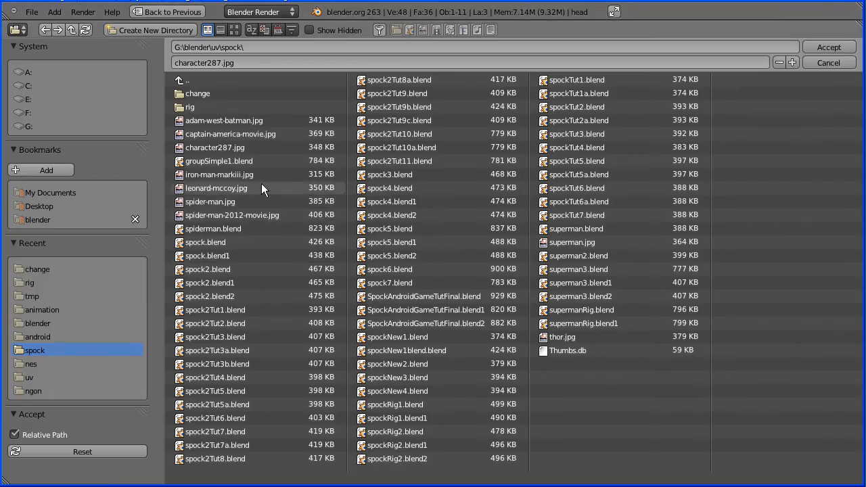
{"action": "left_click", "coordinate": [218, 173]}
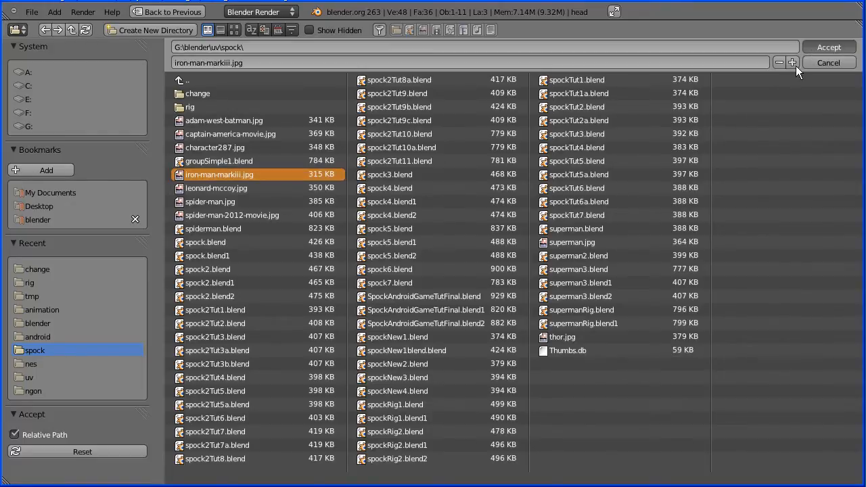
{"action": "left_click", "coordinate": [828, 46]}
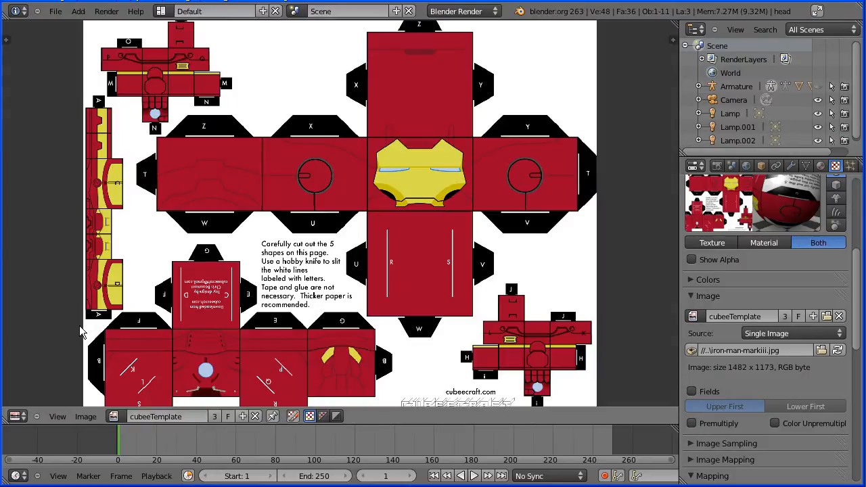
{"action": "mouse_move", "coordinate": [422, 151]}
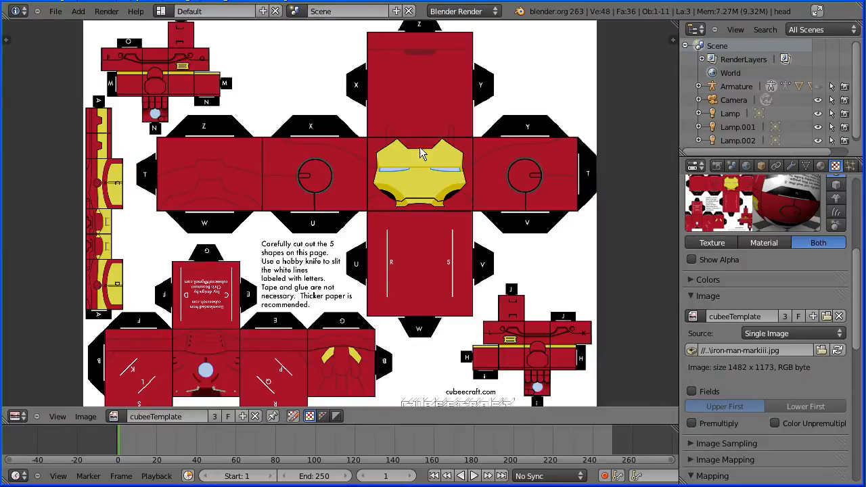
{"action": "mouse_move", "coordinate": [389, 196]}
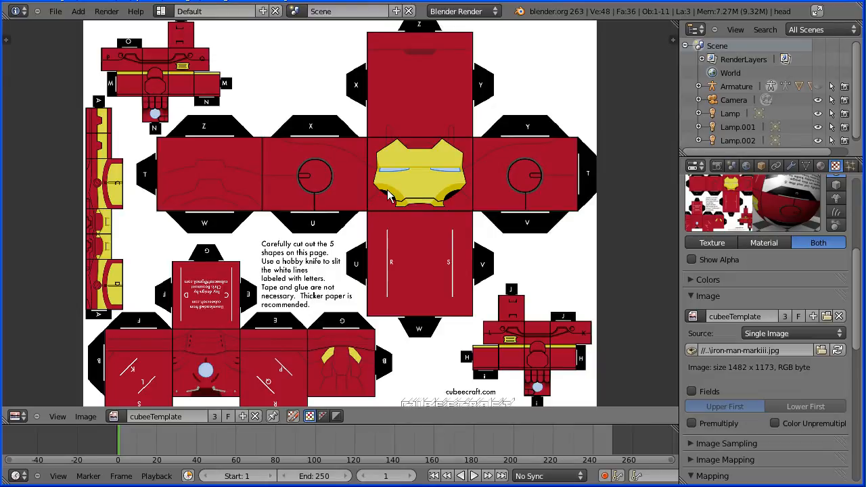
{"action": "mouse_move", "coordinate": [149, 255]}
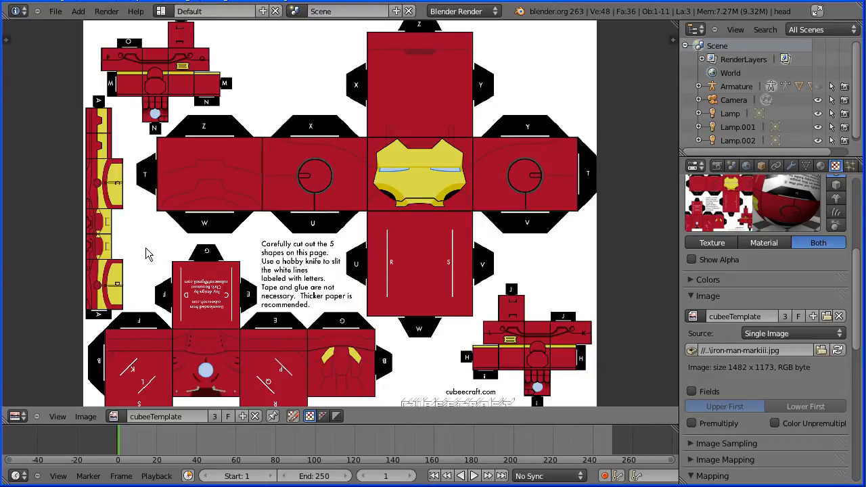
{"action": "left_click", "coordinate": [16, 416]}
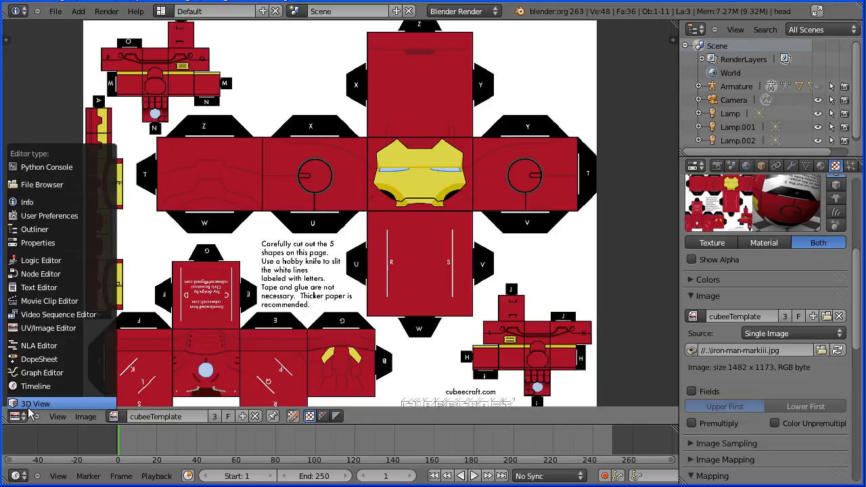
- Return to the 3D View and save the rig as IronMan.blend in the change folder
{"action": "left_click", "coordinate": [35, 403]}
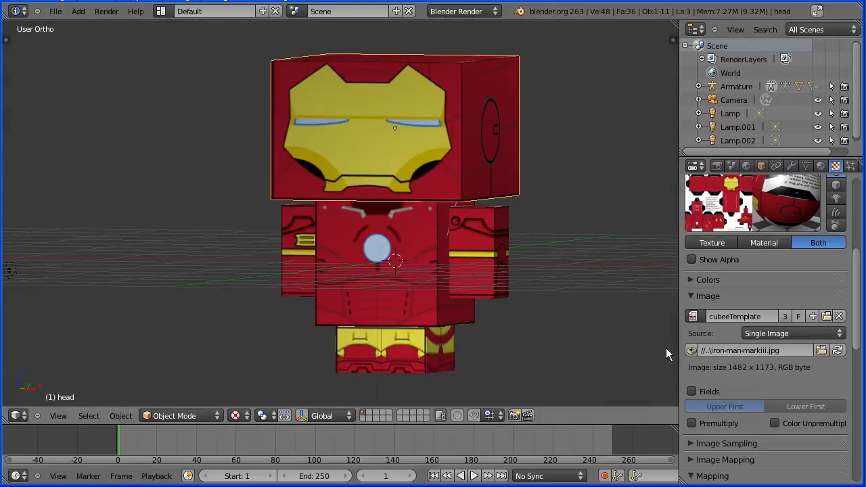
{"action": "mouse_move", "coordinate": [679, 351]}
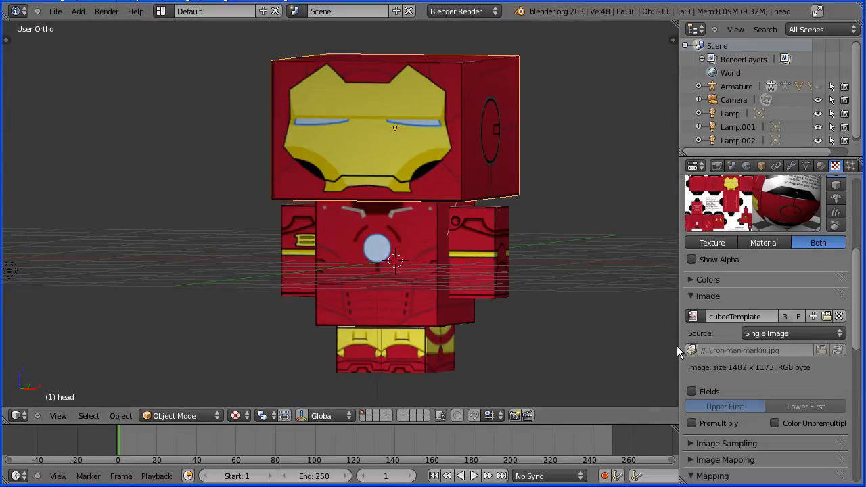
{"action": "left_click", "coordinate": [56, 11]}
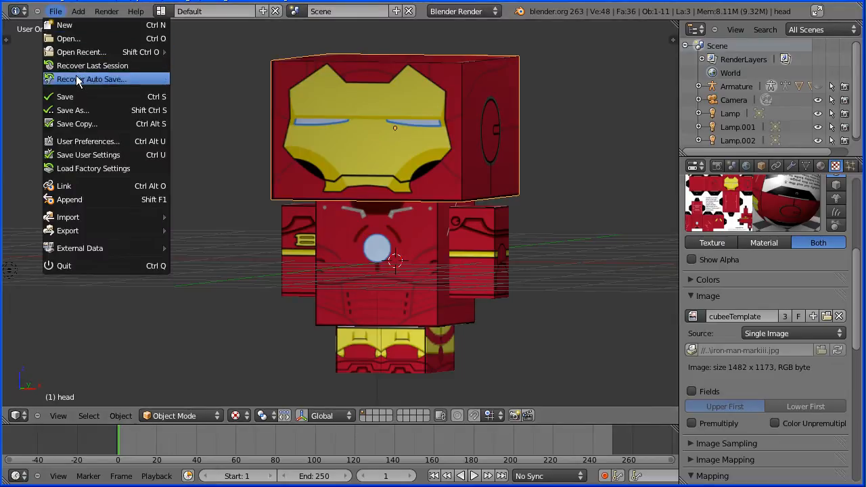
{"action": "left_click", "coordinate": [73, 109]}
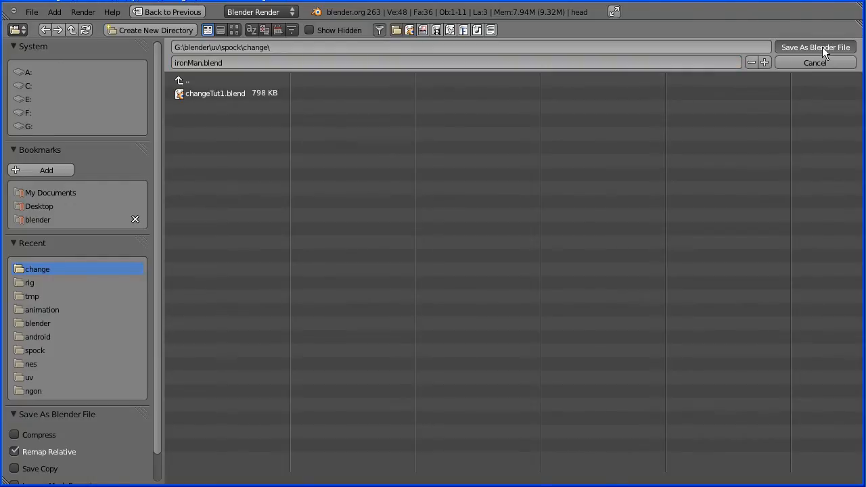
{"action": "left_click", "coordinate": [814, 46]}
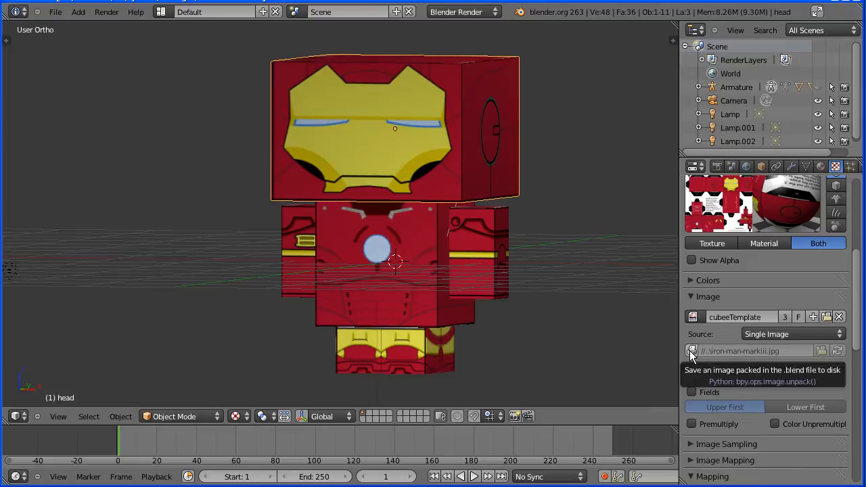
- Unpack the Iron Man image and load spider-man-2012-movie.jpg as the character's texture
{"action": "left_click", "coordinate": [692, 352]}
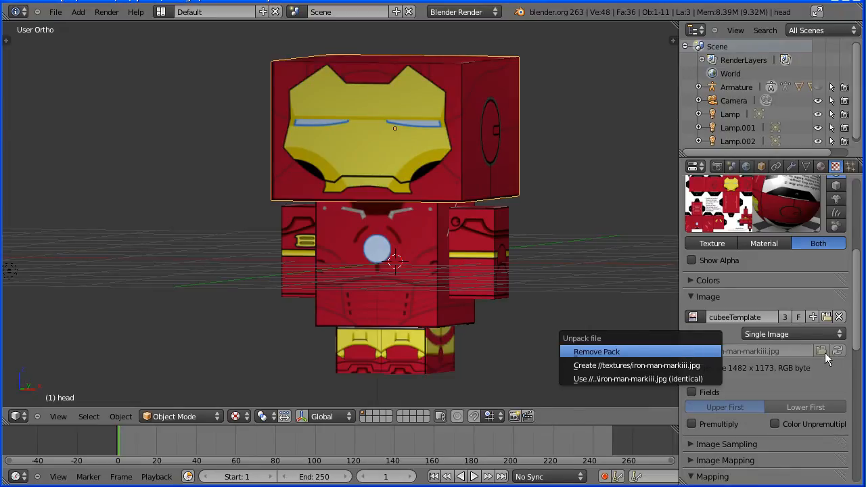
{"action": "left_click", "coordinate": [595, 352]}
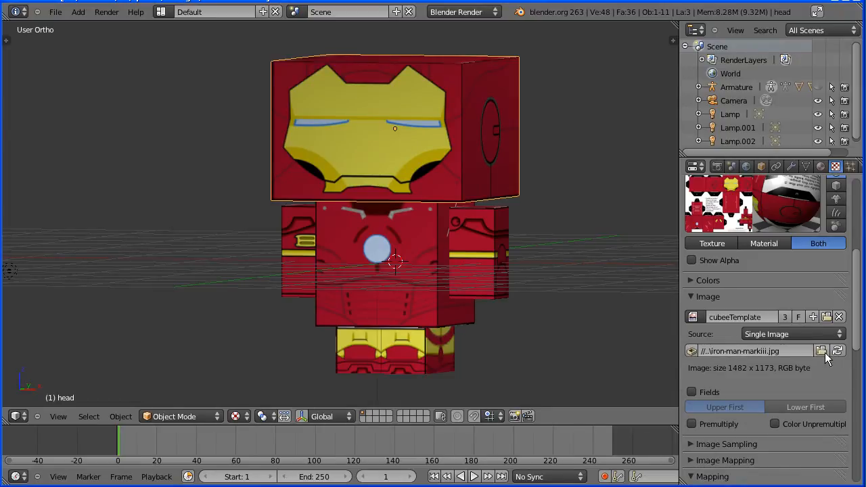
{"action": "left_click", "coordinate": [823, 351]}
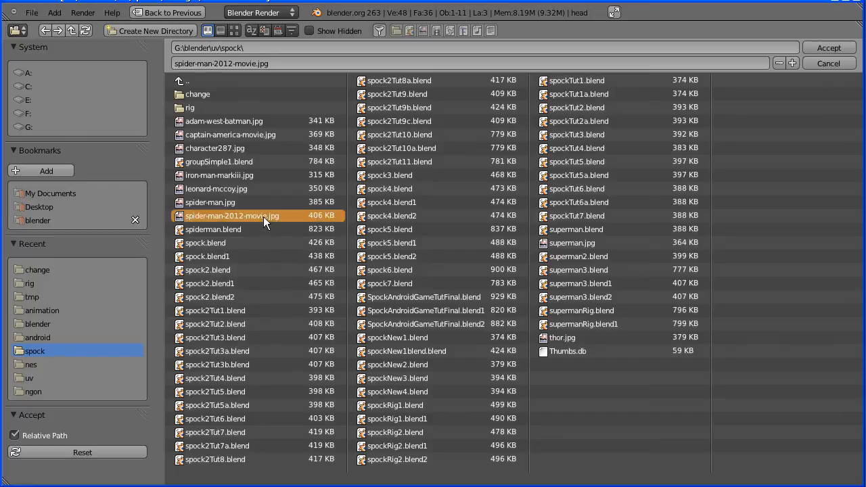
{"action": "mouse_move", "coordinate": [725, 157]}
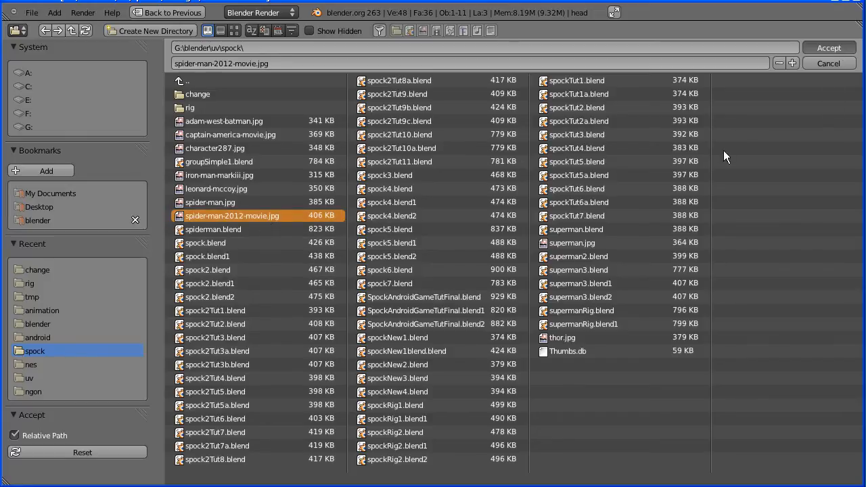
{"action": "left_click", "coordinate": [828, 47]}
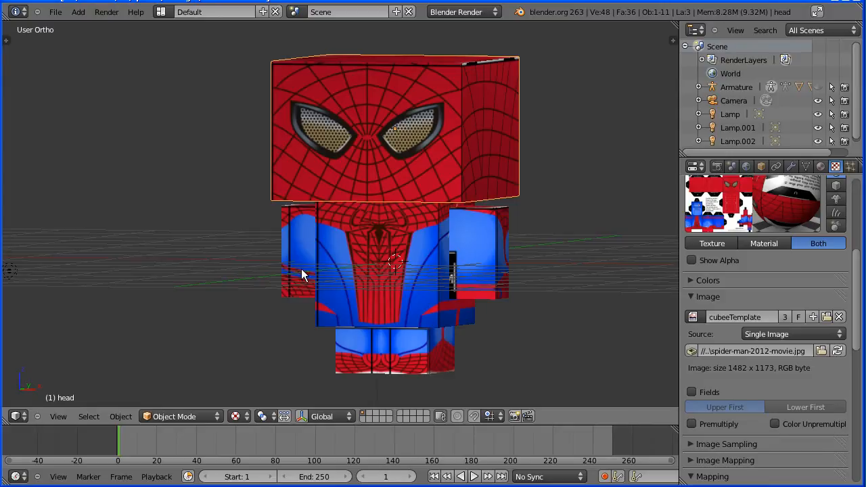
{"action": "mouse_move", "coordinate": [376, 244]}
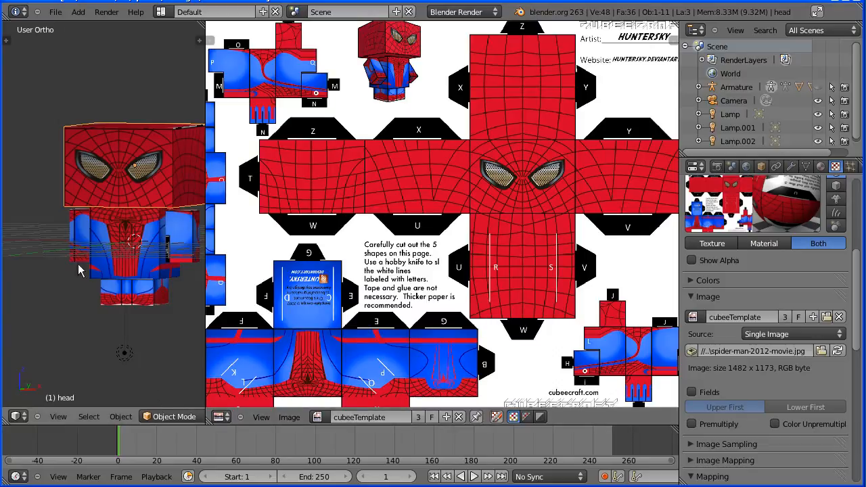
- Edit the arm and shift its UVs along X onto the template's arm pieces
{"action": "left_click", "coordinate": [173, 416]}
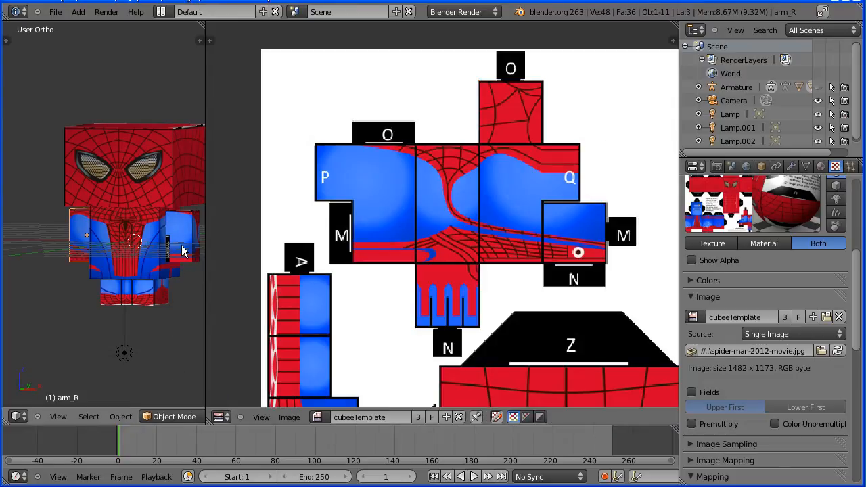
{"action": "key", "text": "Tab"}
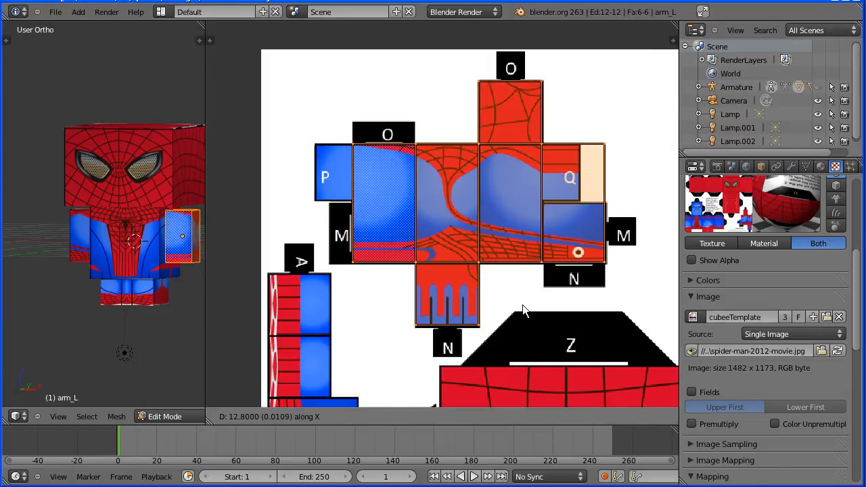
{"action": "left_click", "coordinate": [165, 417]}
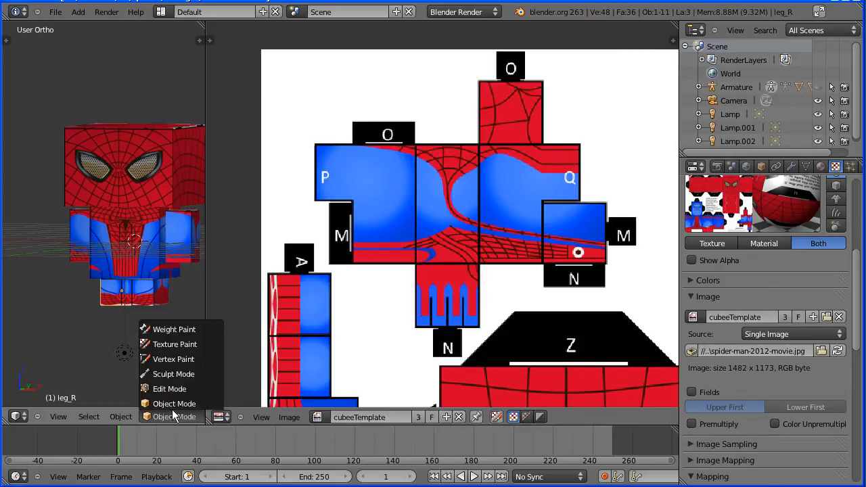
- Move the leg_R and leg_L UV islands onto the template legs, switching legs via the mode menu
{"action": "left_click", "coordinate": [169, 388]}
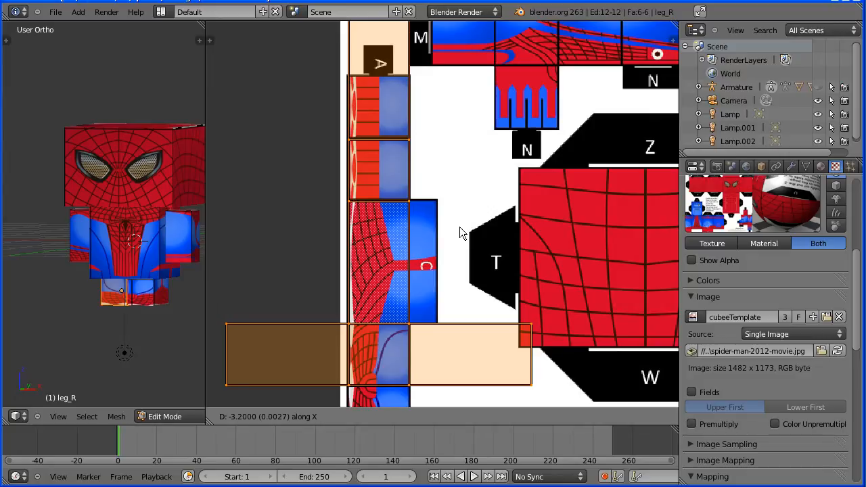
{"action": "left_click", "coordinate": [165, 417]}
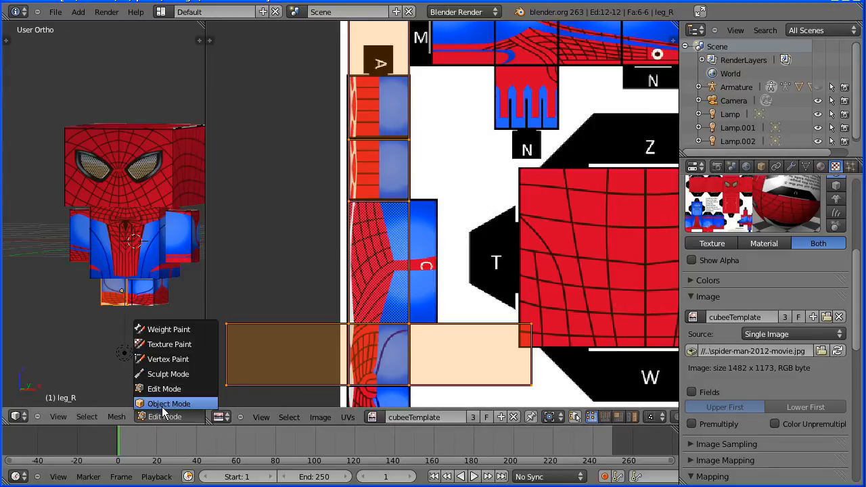
{"action": "left_click", "coordinate": [168, 403]}
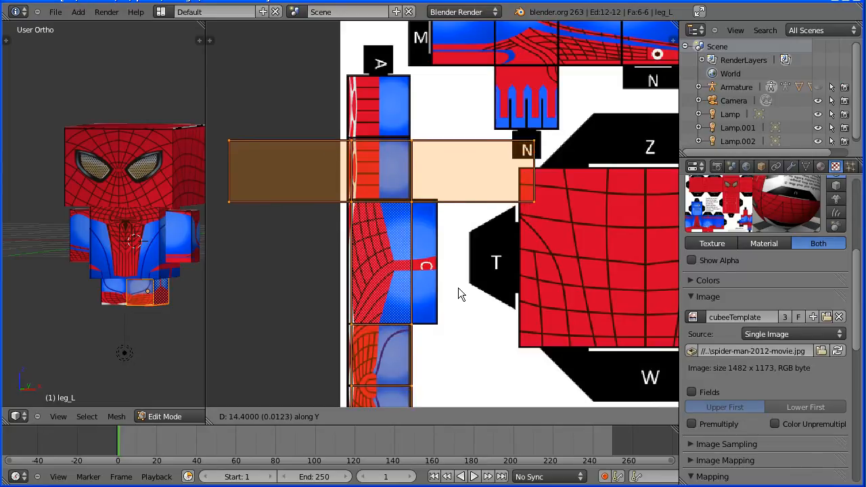
{"action": "mouse_move", "coordinate": [460, 293]}
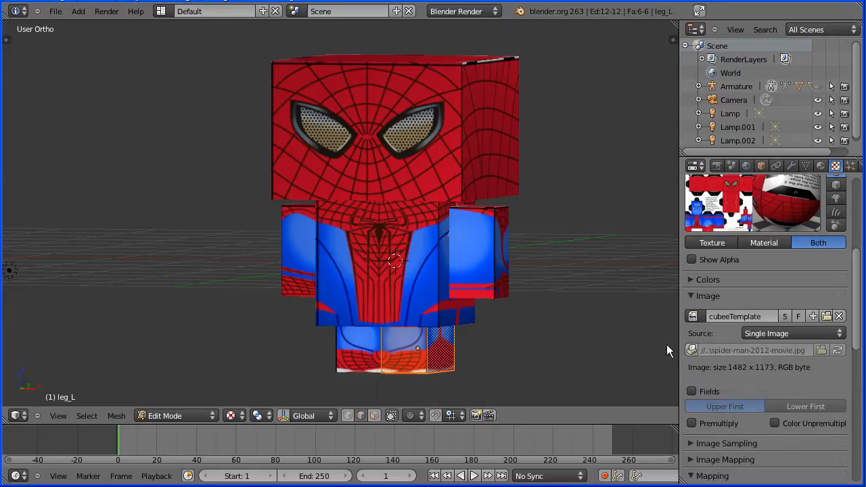
- Open spock.blend from the recently used files
{"action": "left_click", "coordinate": [56, 11]}
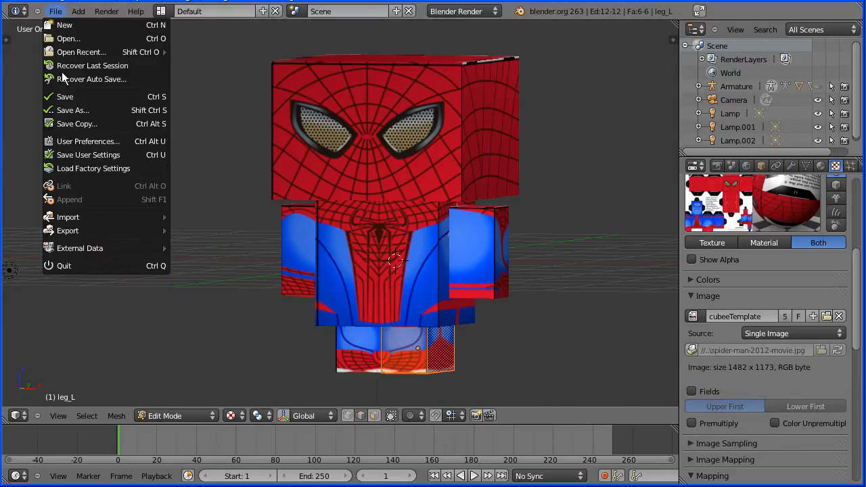
{"action": "left_click", "coordinate": [73, 109]}
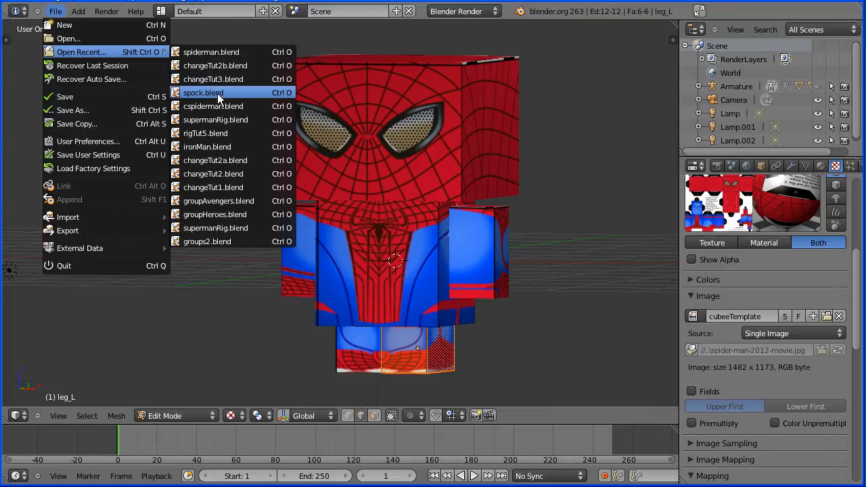
{"action": "mouse_move", "coordinate": [417, 263]}
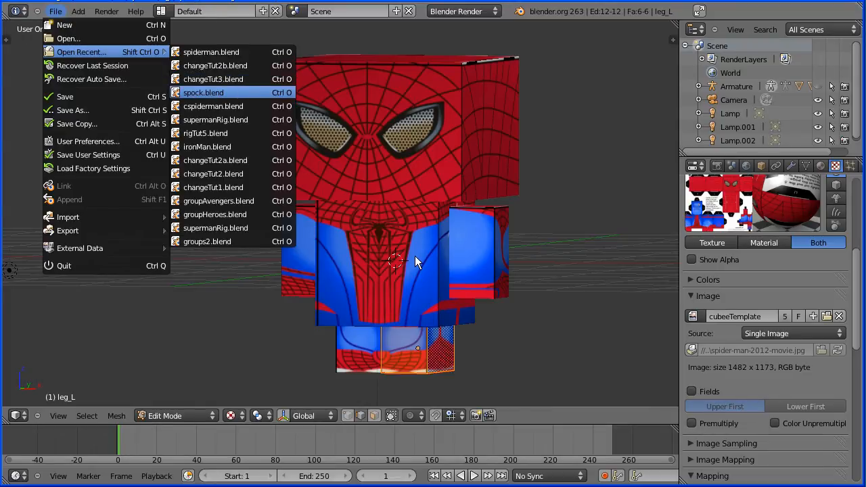
{"action": "left_click", "coordinate": [203, 92]}
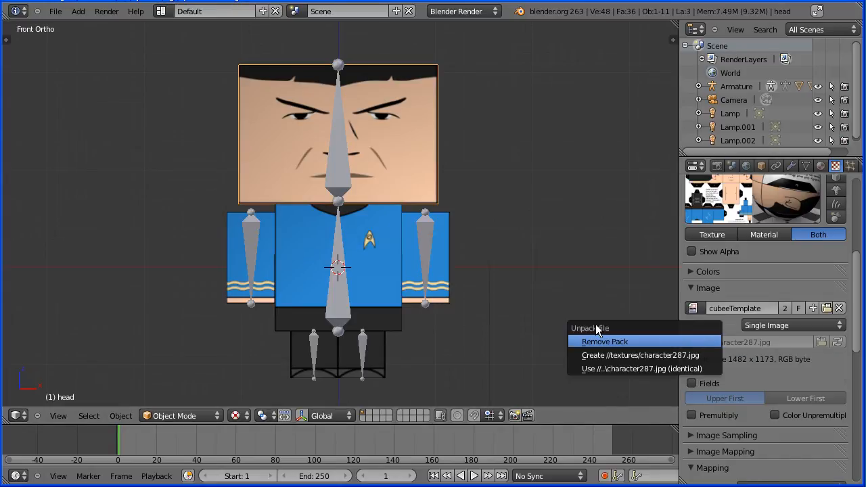
- Swap the Spock rig's texture image for the superman.jpg template
{"action": "left_click", "coordinate": [640, 355]}
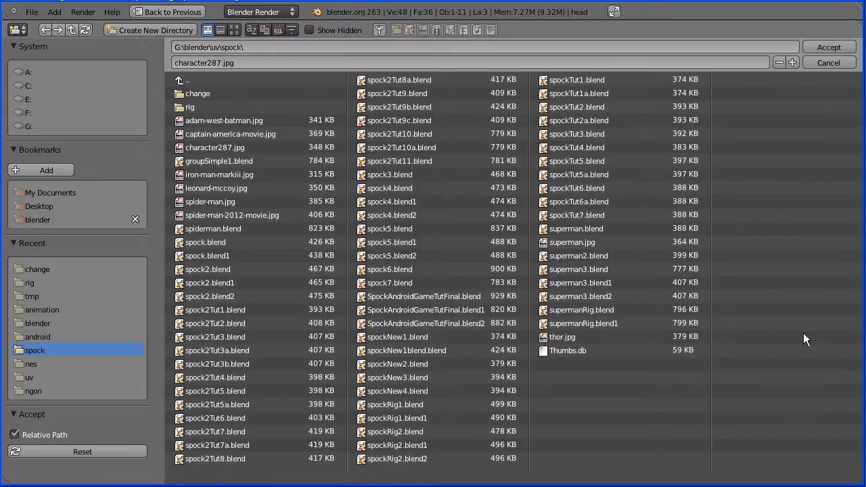
{"action": "mouse_move", "coordinate": [571, 242]}
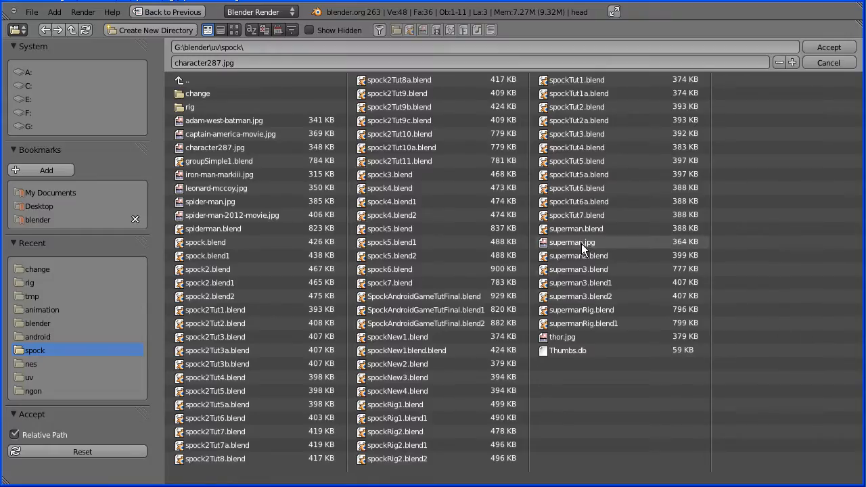
{"action": "left_click", "coordinate": [571, 240]}
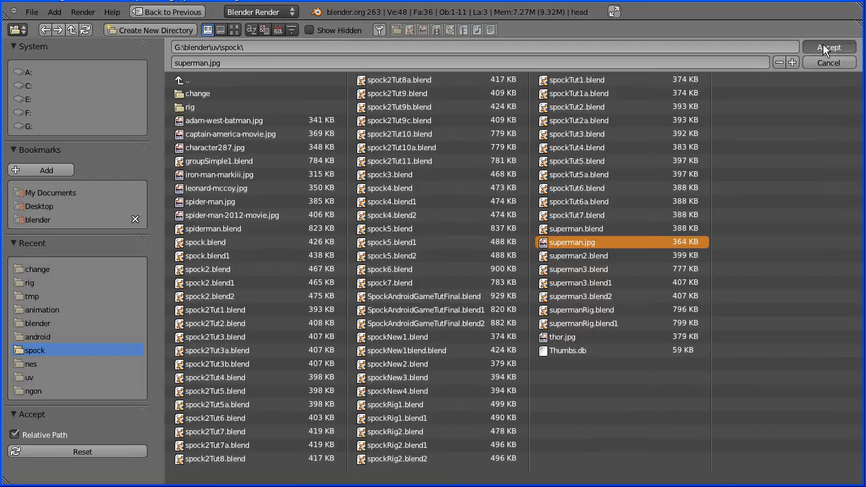
{"action": "left_click", "coordinate": [828, 46]}
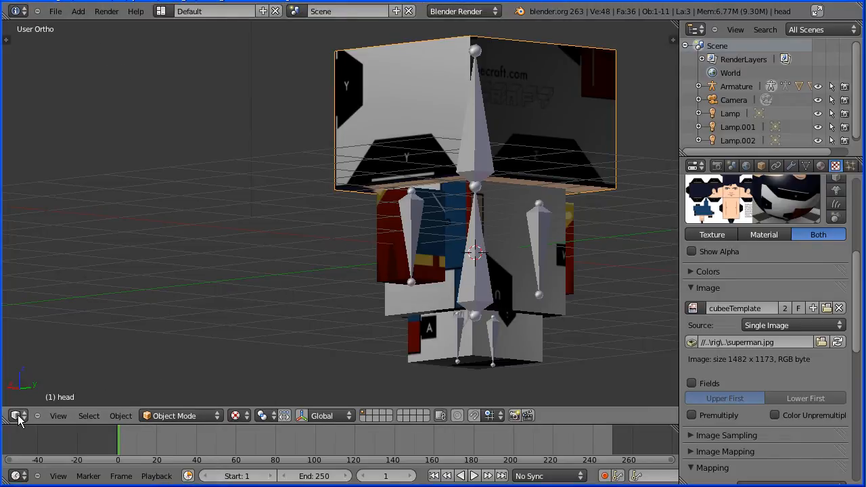
- View the template in the UV/Image Editor, then load supermanRig.blend from recent files
{"action": "left_click", "coordinate": [19, 415]}
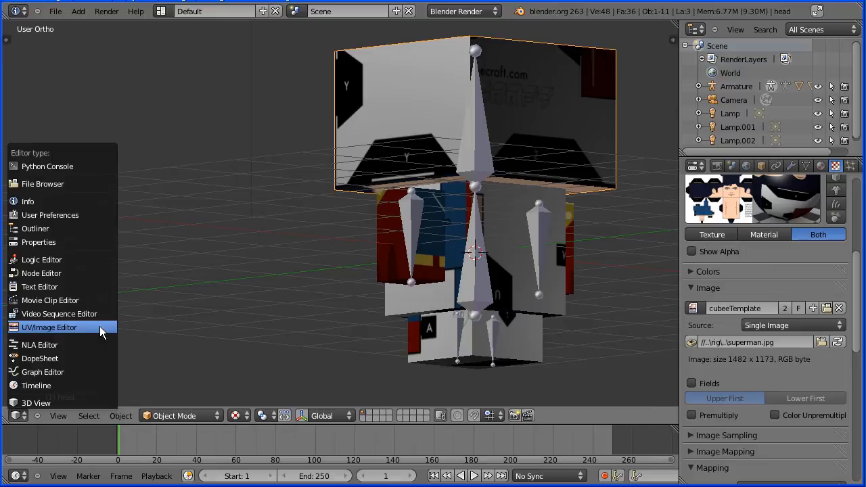
{"action": "left_click", "coordinate": [48, 326]}
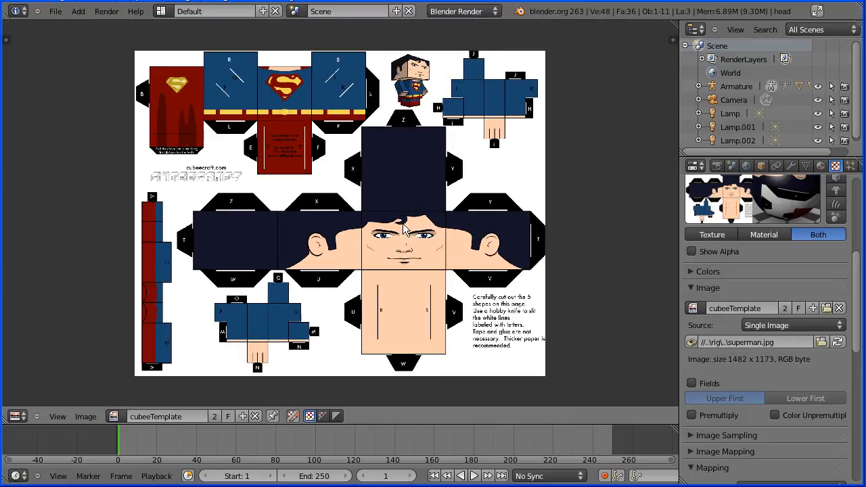
{"action": "mouse_move", "coordinate": [231, 211]}
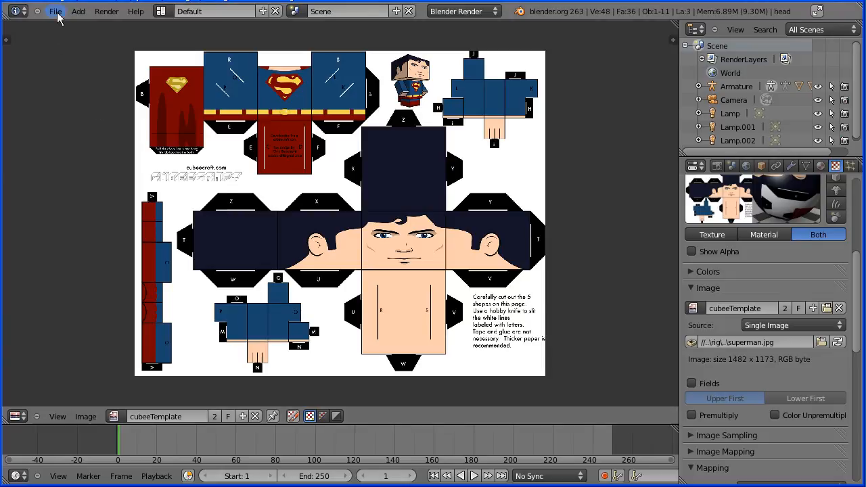
{"action": "left_click", "coordinate": [55, 11]}
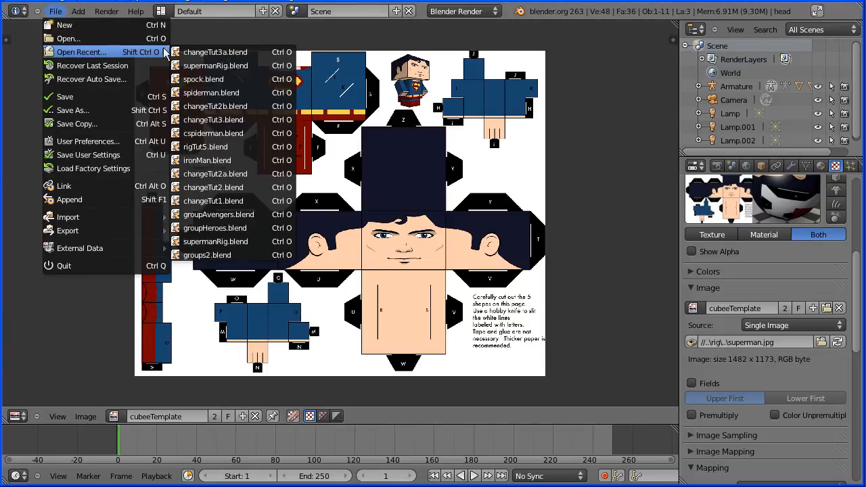
{"action": "mouse_move", "coordinate": [215, 65]}
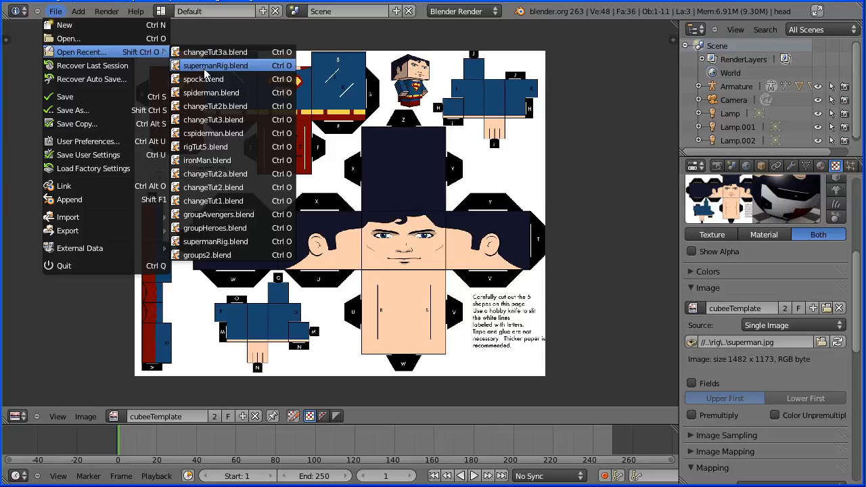
{"action": "left_click", "coordinate": [215, 65]}
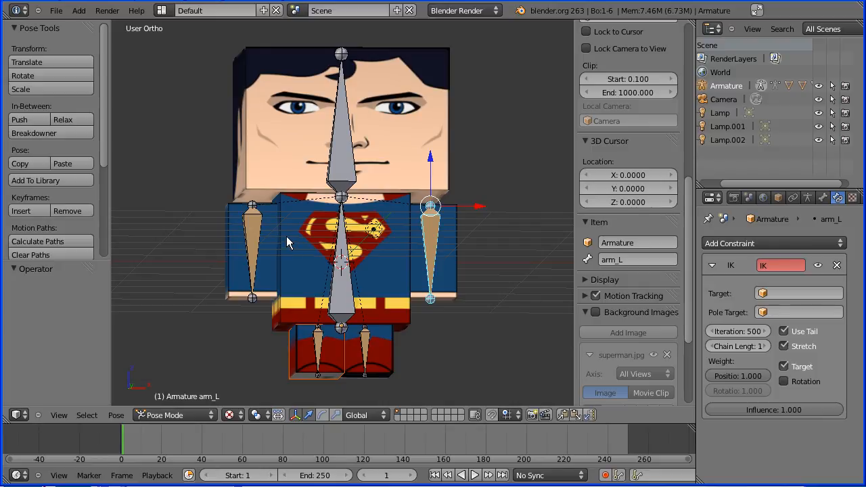
{"action": "mouse_move", "coordinate": [309, 282]}
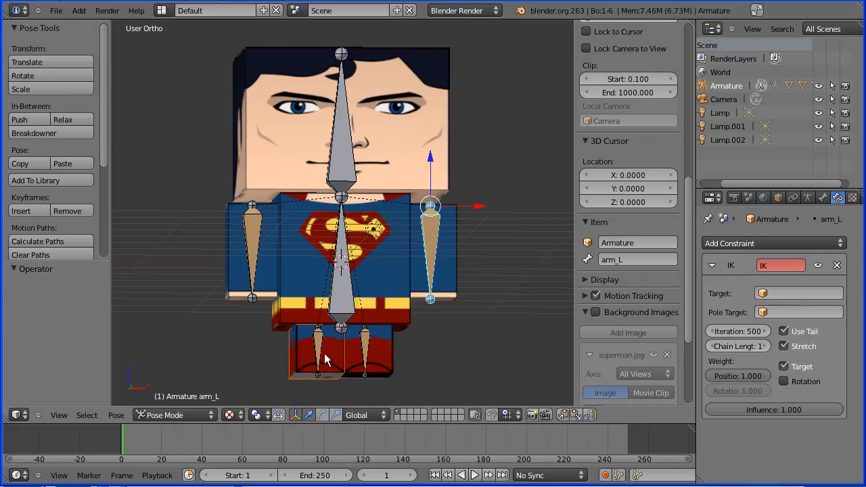
{"action": "mouse_move", "coordinate": [313, 262]}
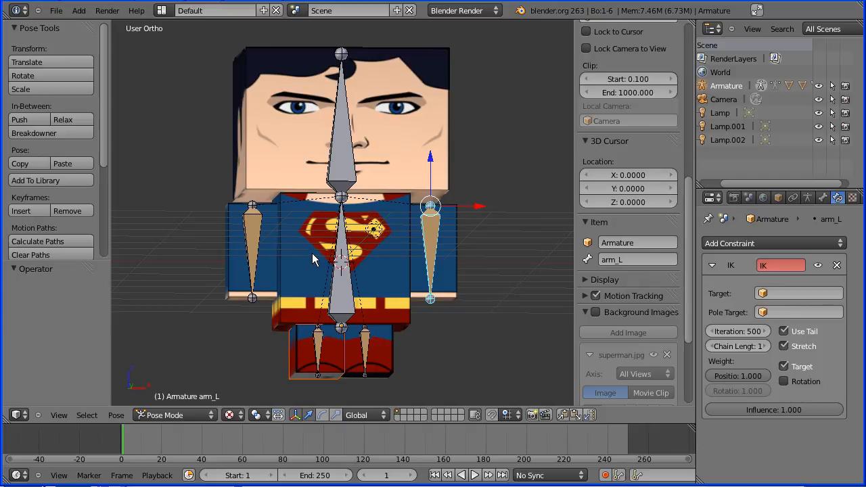
{"action": "mouse_move", "coordinate": [314, 260]}
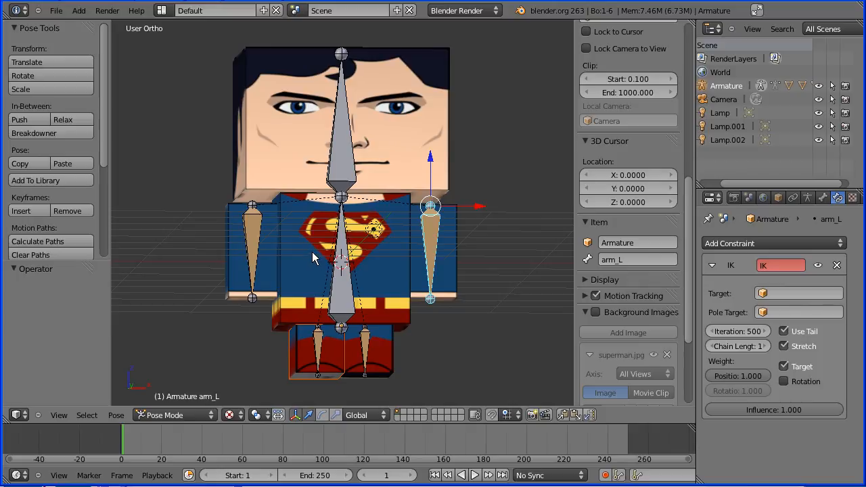